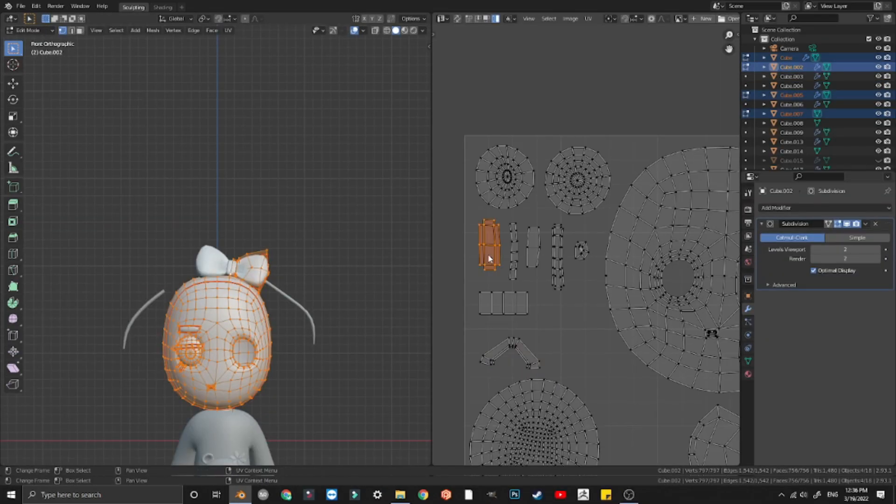
Step: Add Cube.001 and shape it over the reference head, toggling Edit Mode to check the smoothed form
left_click(312, 15)
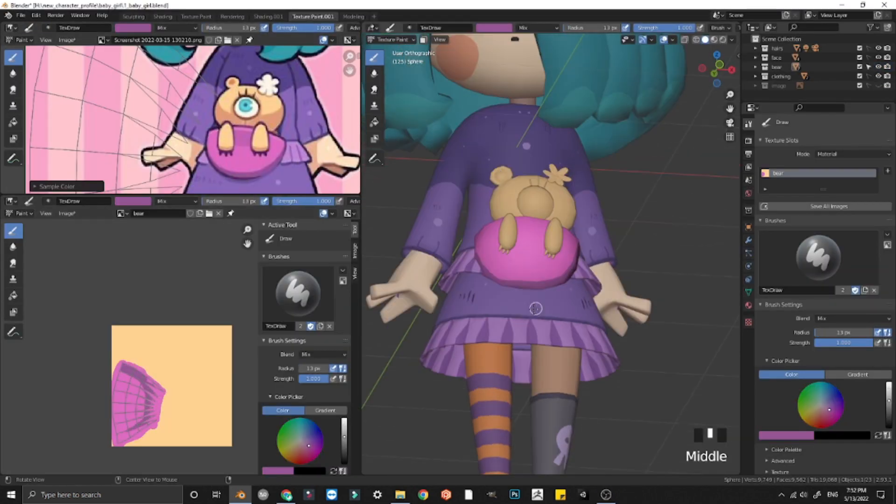
left_click(353, 16)
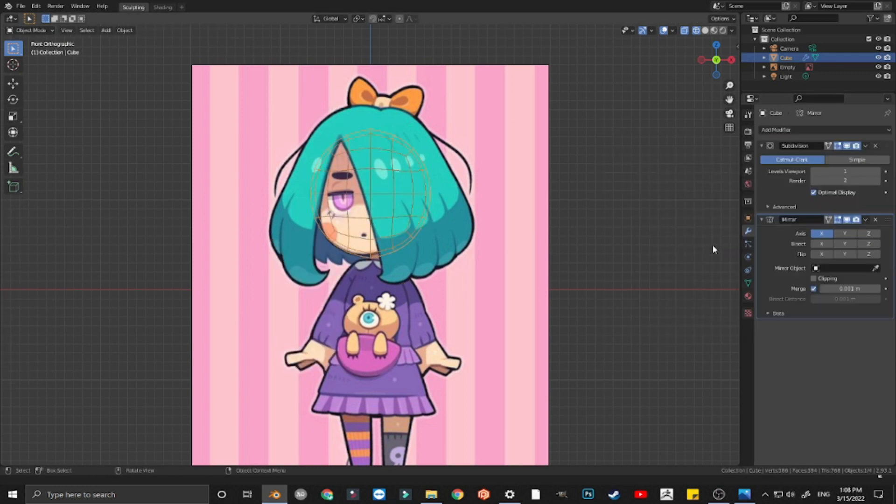
key("Tab")
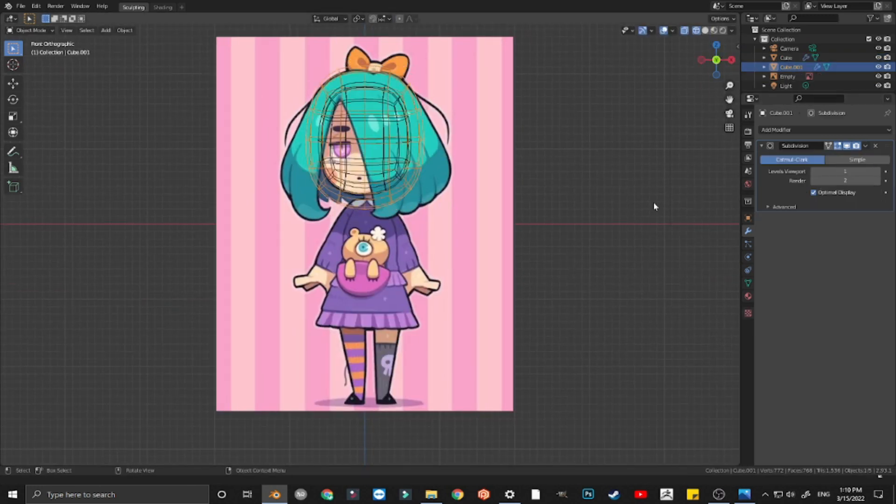
key("Tab")
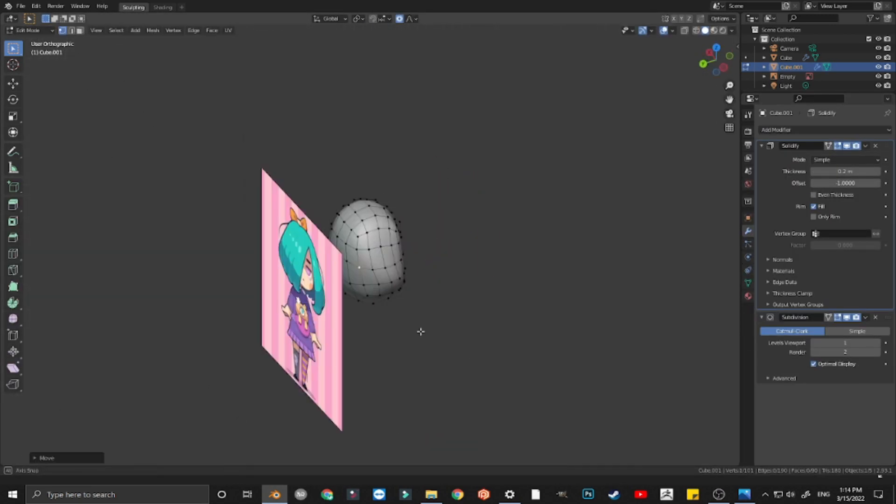
Step: Add a Subdivision Surface modifier to the hair mesh Cube.002, then start modifiers on Cube.003
left_click(794, 130)
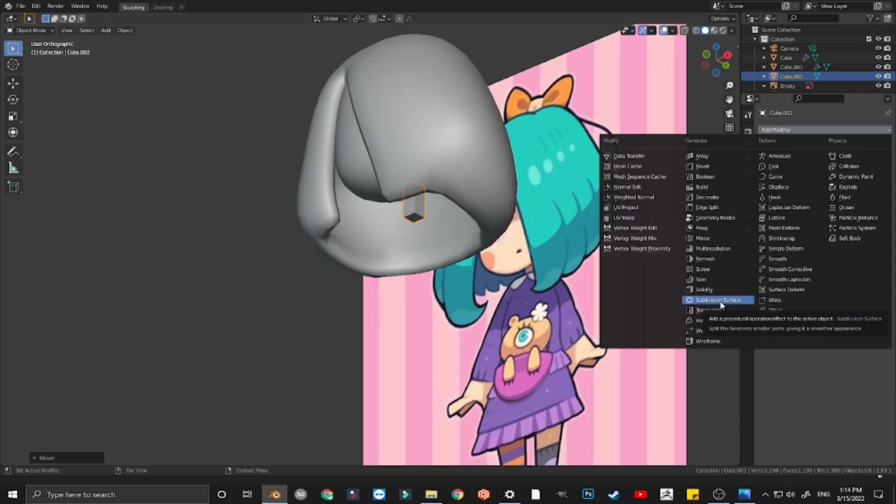
left_click(718, 299)
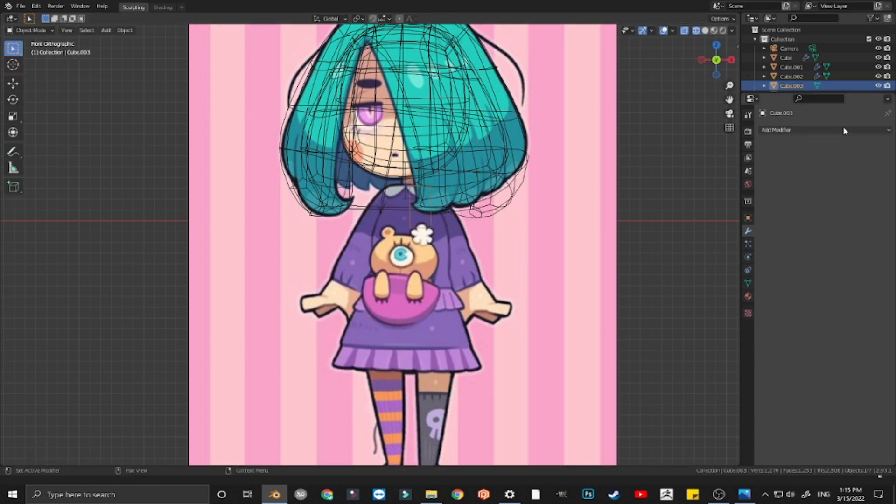
left_click(803, 130)
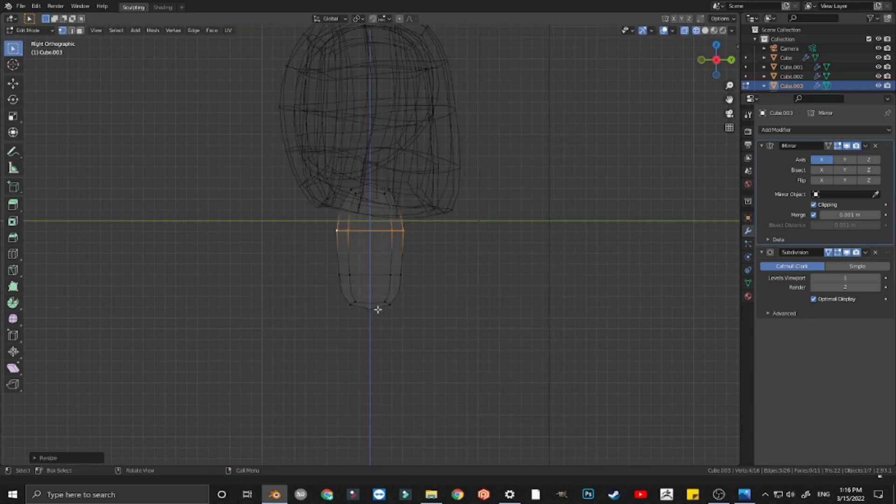
Step: Scale the neck's lower edge ring and widen the torso to cover the reference dress top
left_click_drag(375, 231, 374, 309)
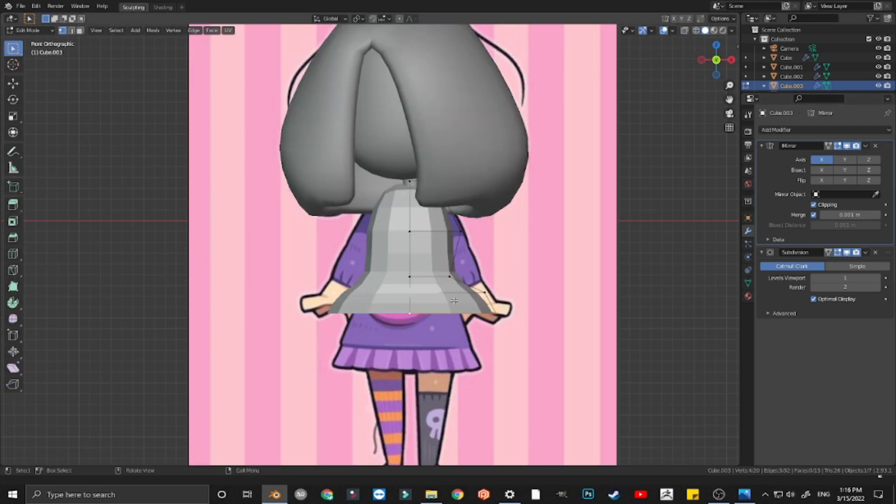
left_click_drag(454, 302, 503, 304)
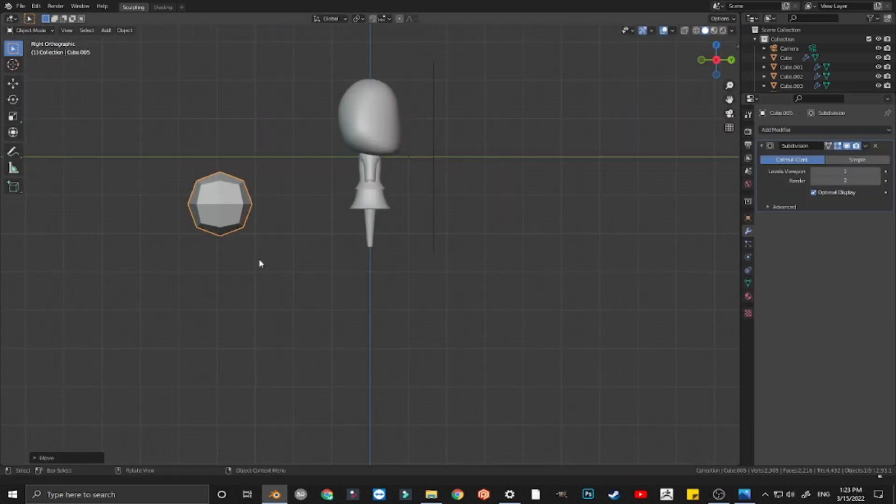
Step: Edit Cube.005 and close the open shoe sole with Face > Grid Fill
scroll("up", 3)
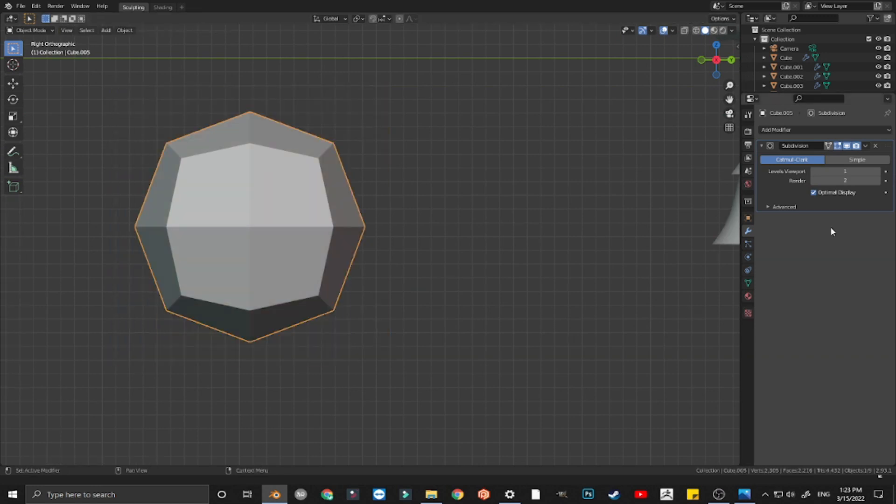
key("Tab")
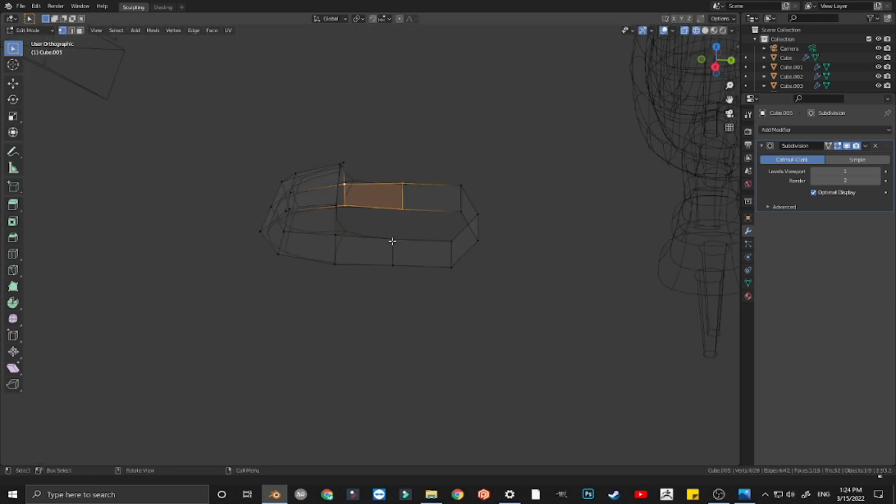
left_click(212, 30)
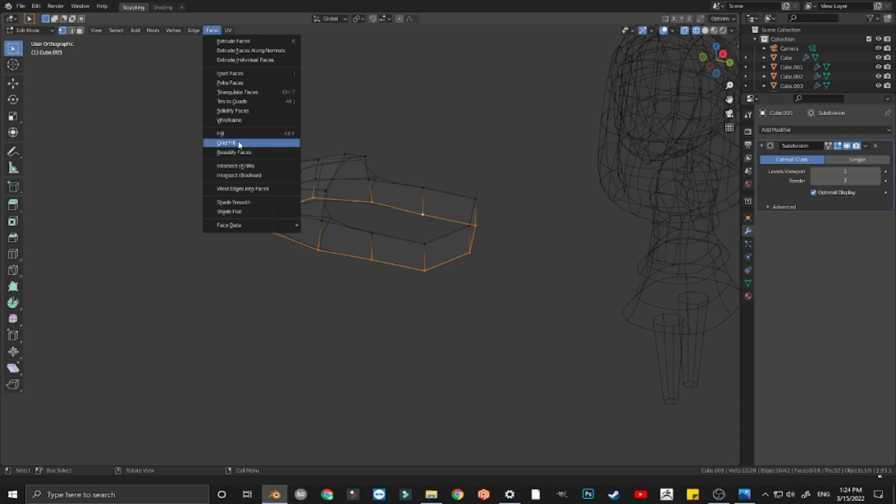
left_click(226, 142)
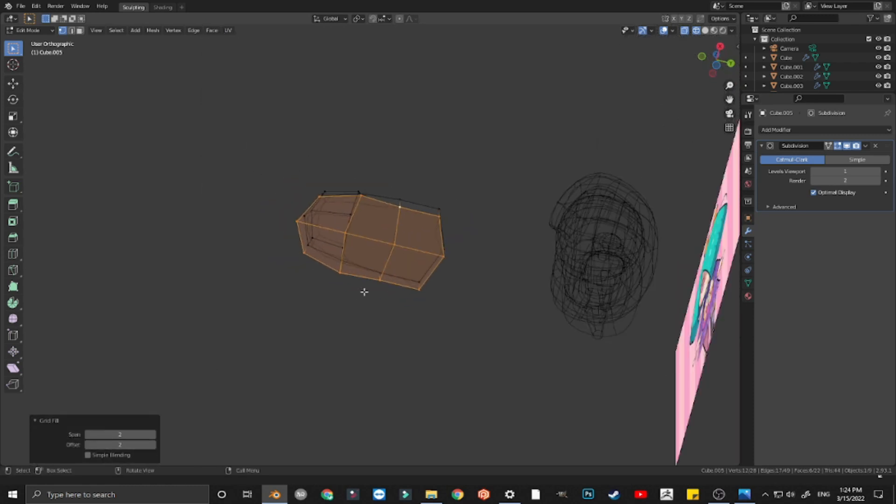
Step: Check the smoothed shoe in Object Mode, return to editing and recalculate its normals
key("Tab")
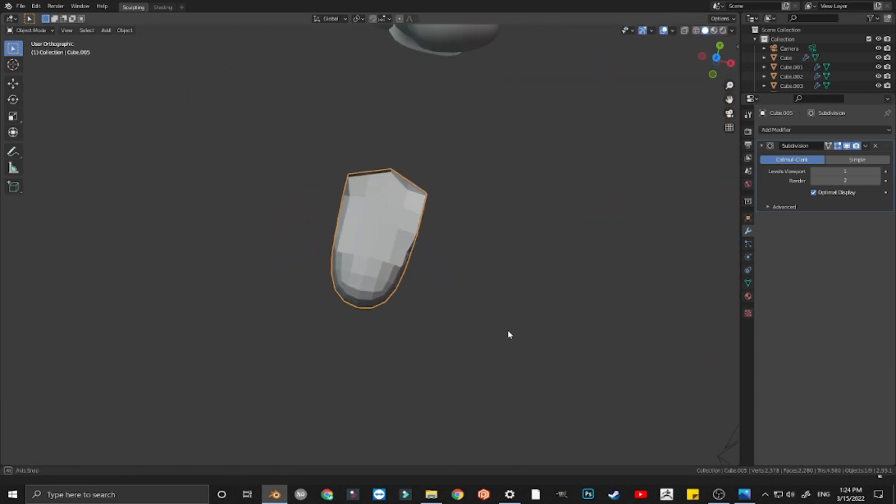
key("Tab")
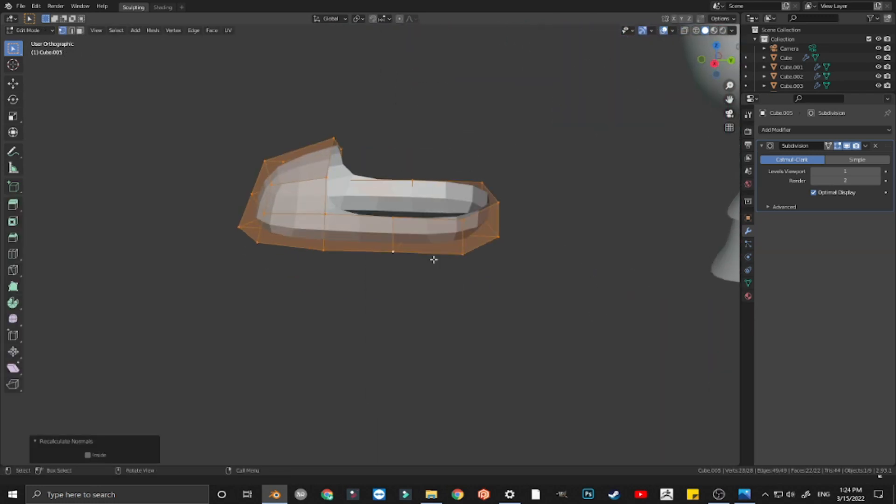
left_click(776, 130)
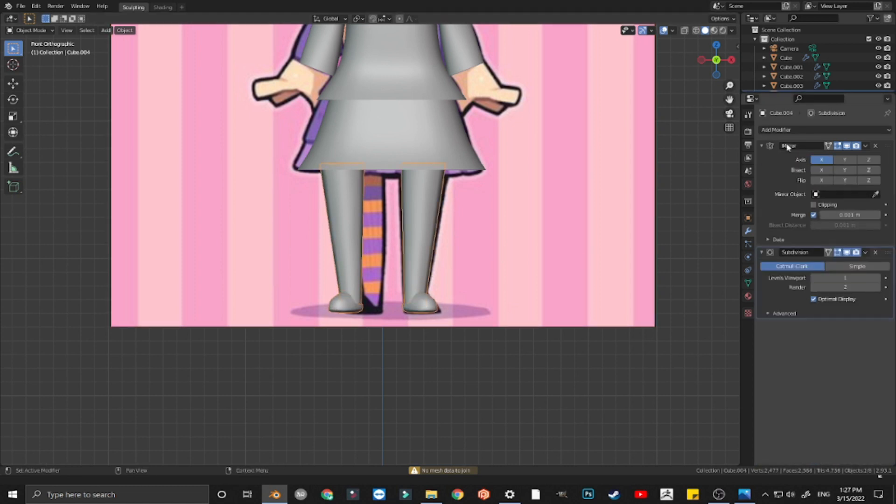
Step: Edit Cube.004 leg vertices in front view to follow the reference stockings and feet
key("Tab")
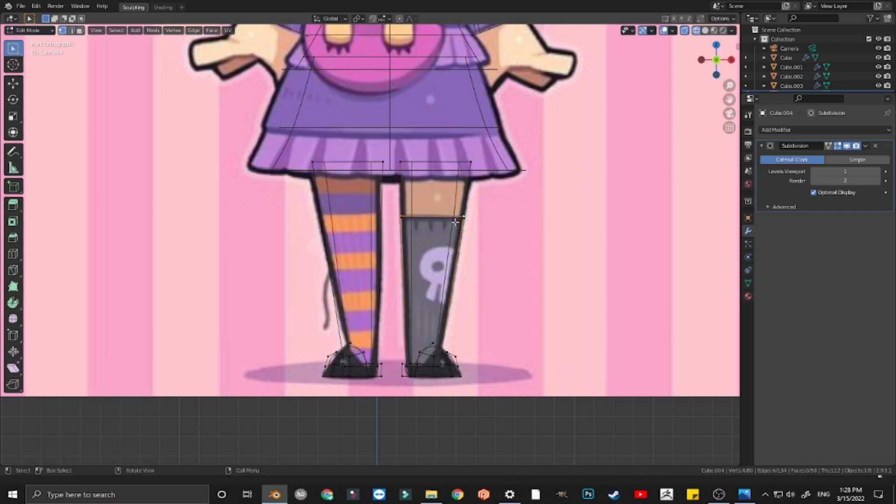
key("Tab")
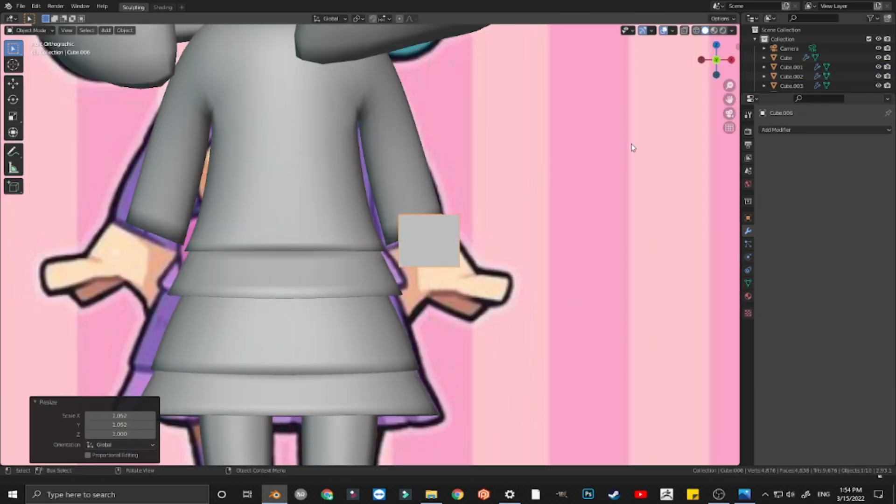
Step: Add Subdivision Surface to the wrist cube and proportionally scale its vertices into a hand shape
left_click(776, 130)
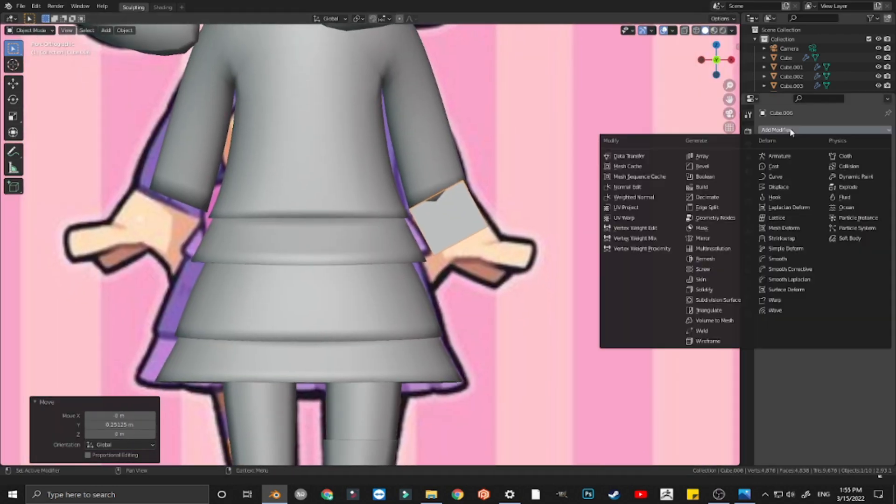
left_click(718, 300)
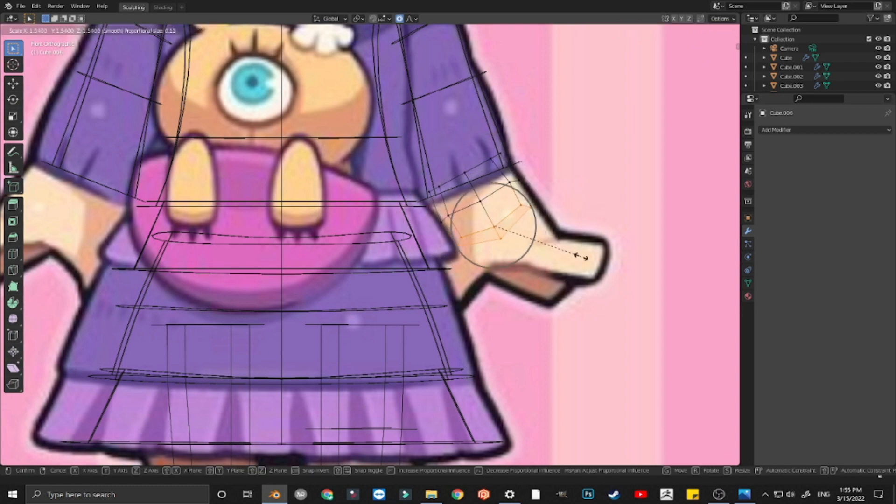
left_click(582, 258)
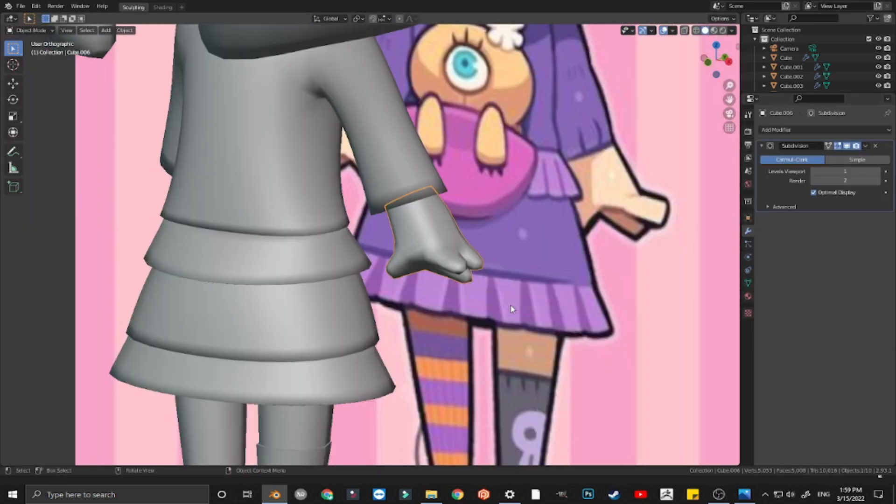
left_click(778, 129)
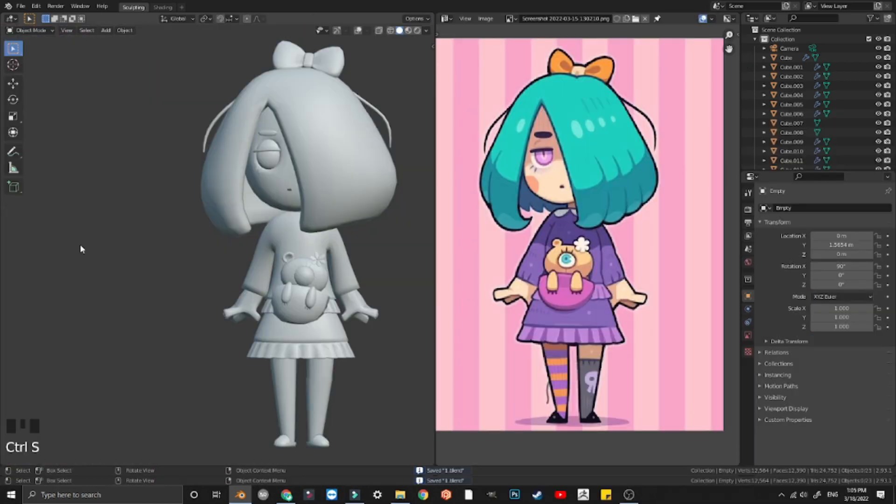
Step: Show the saved model full-screen in front view, hide the sidebar and orbit to back and three-quarter views
scroll("down", 3)
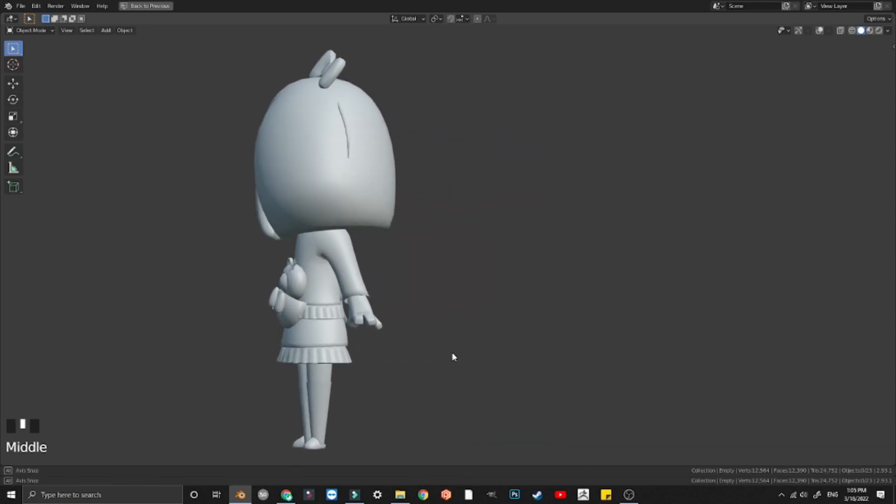
key("1")
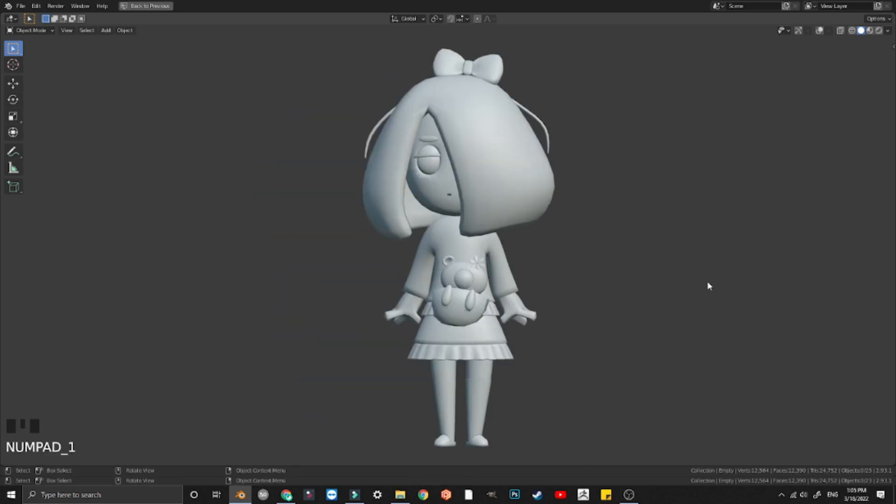
key("n")
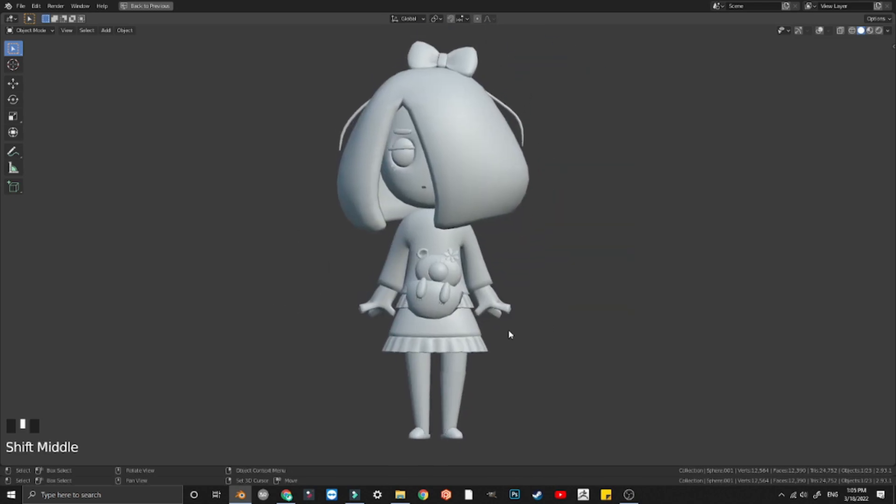
left_click_drag(509, 335, 310, 350)
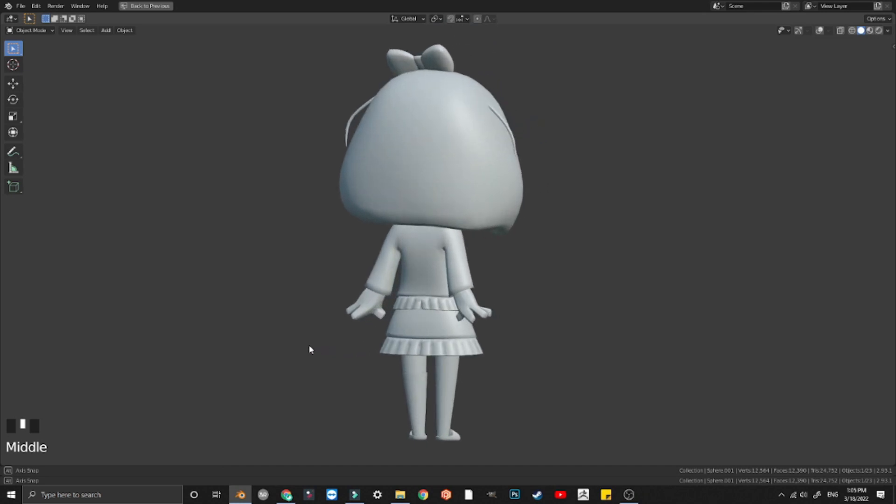
left_click_drag(310, 350, 373, 350)
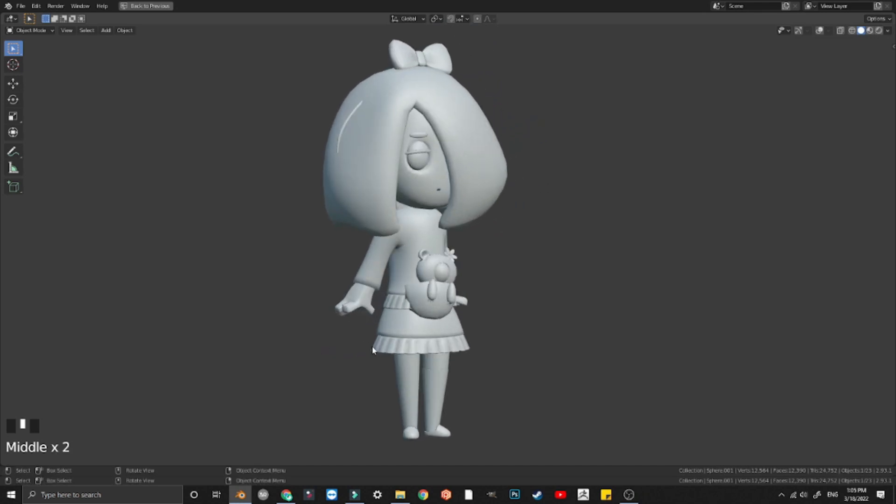